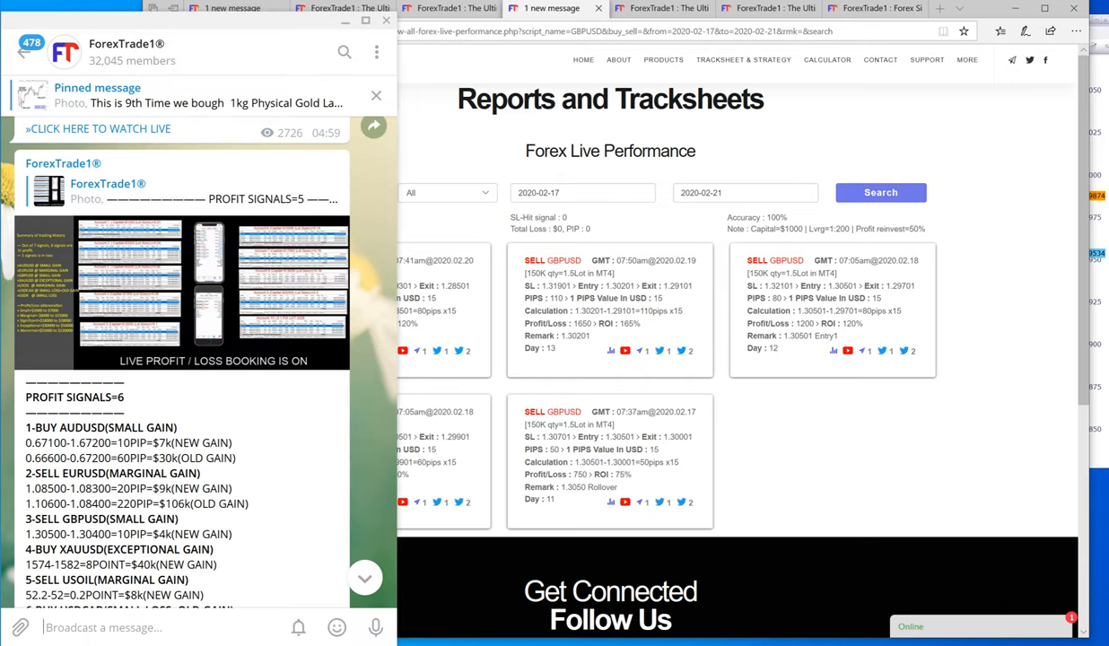
Scroll the ForexTrade1 channel down to the #SELL_GBPUSD_13050 | #BUY_XAUUSD_1580 hedge-pair post
scroll(down, 3)
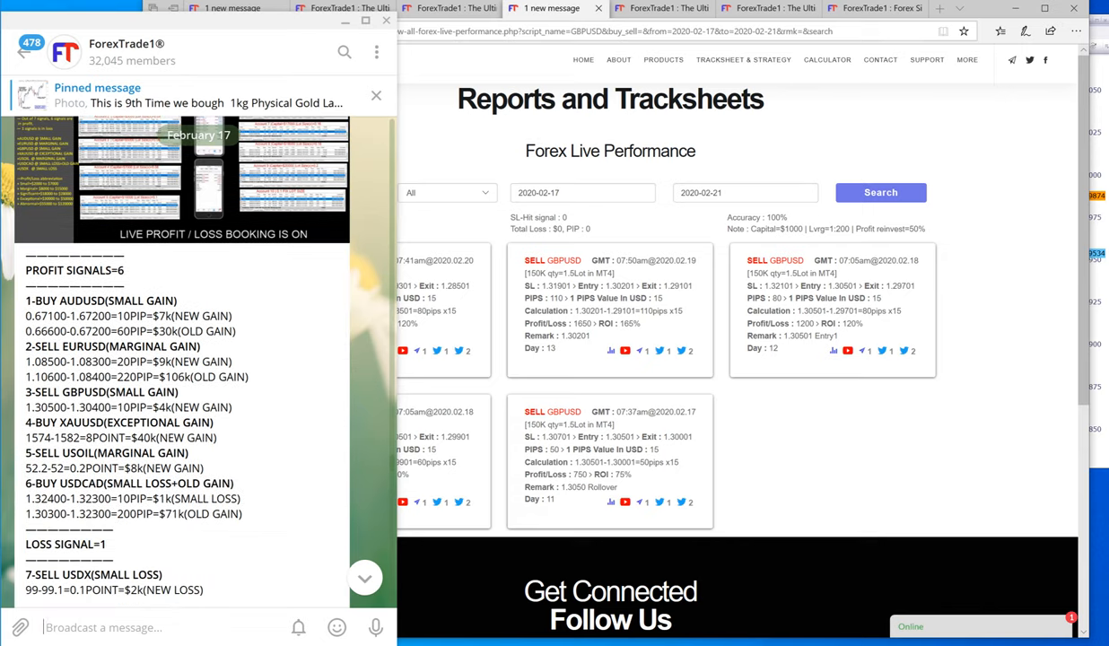
scroll(down, 3)
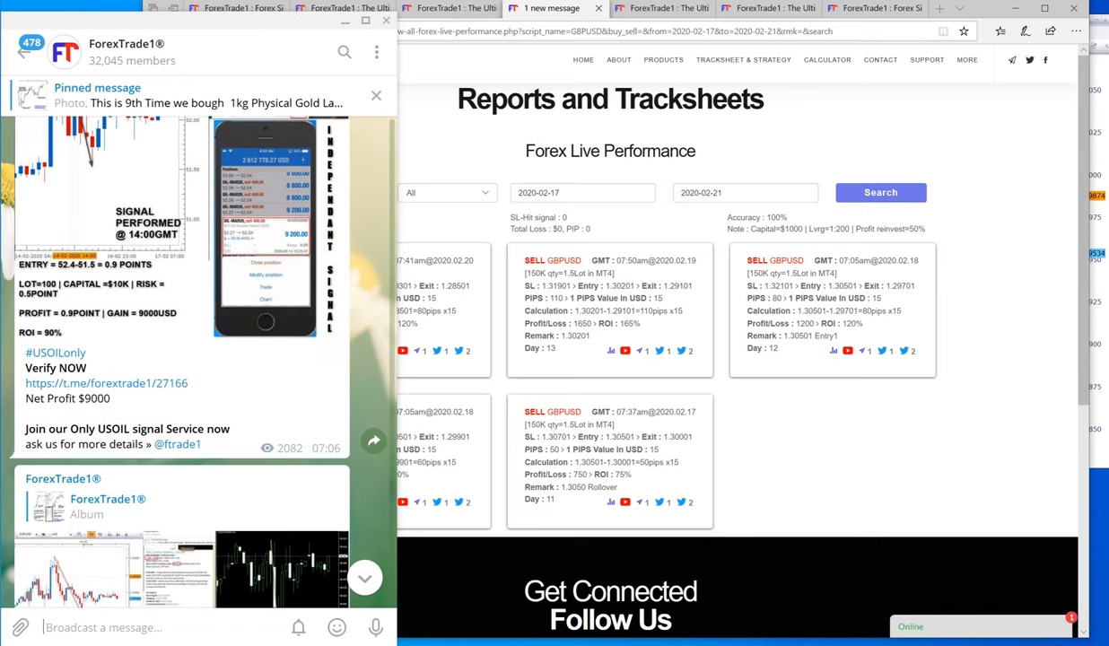
scroll(down, 3)
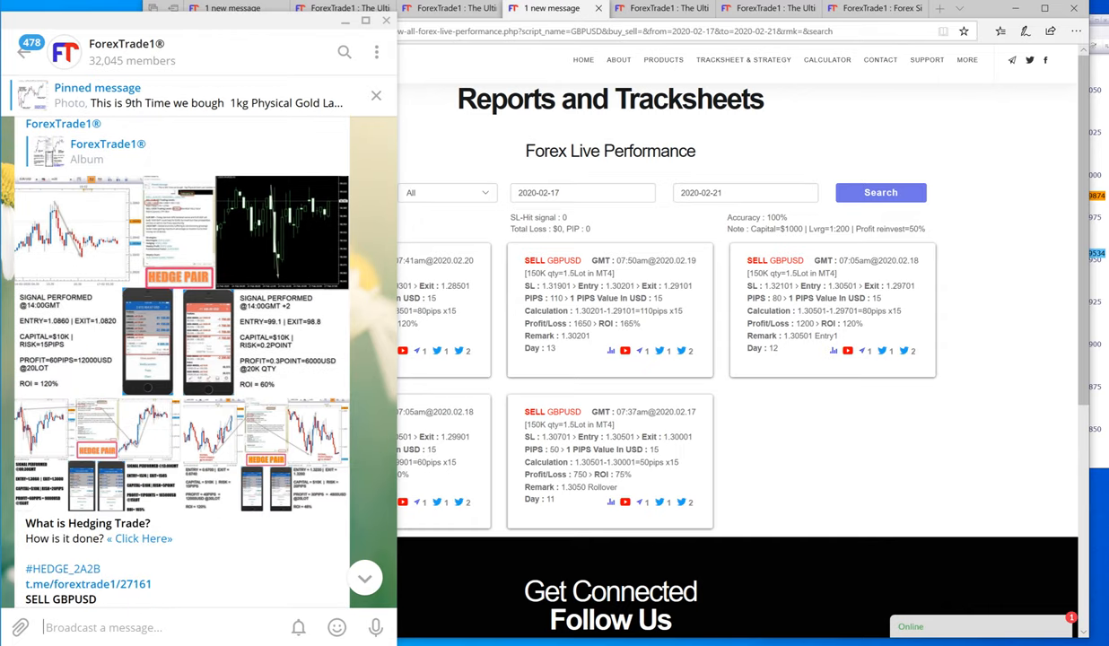
scroll(down, 3)
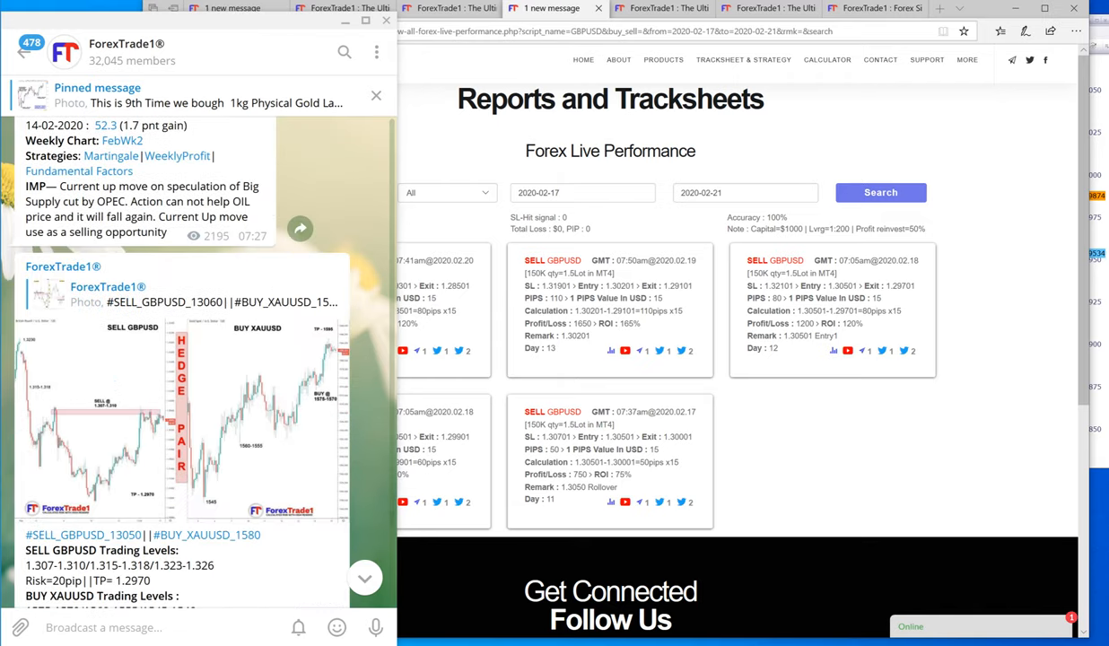
click(180, 417)
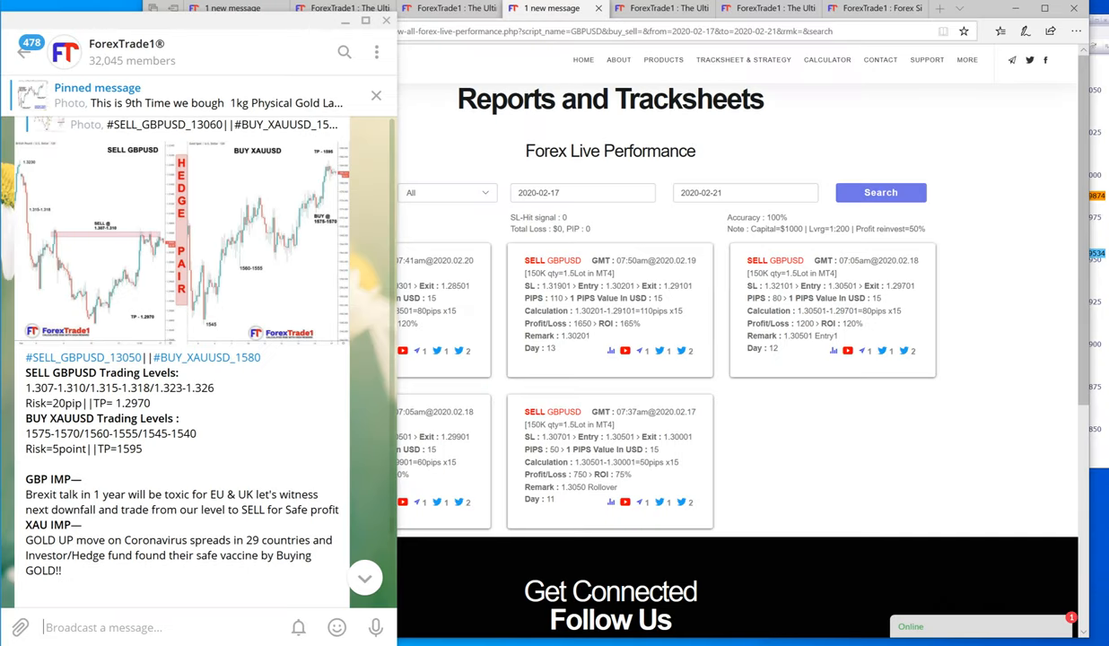
scroll(down, 3)
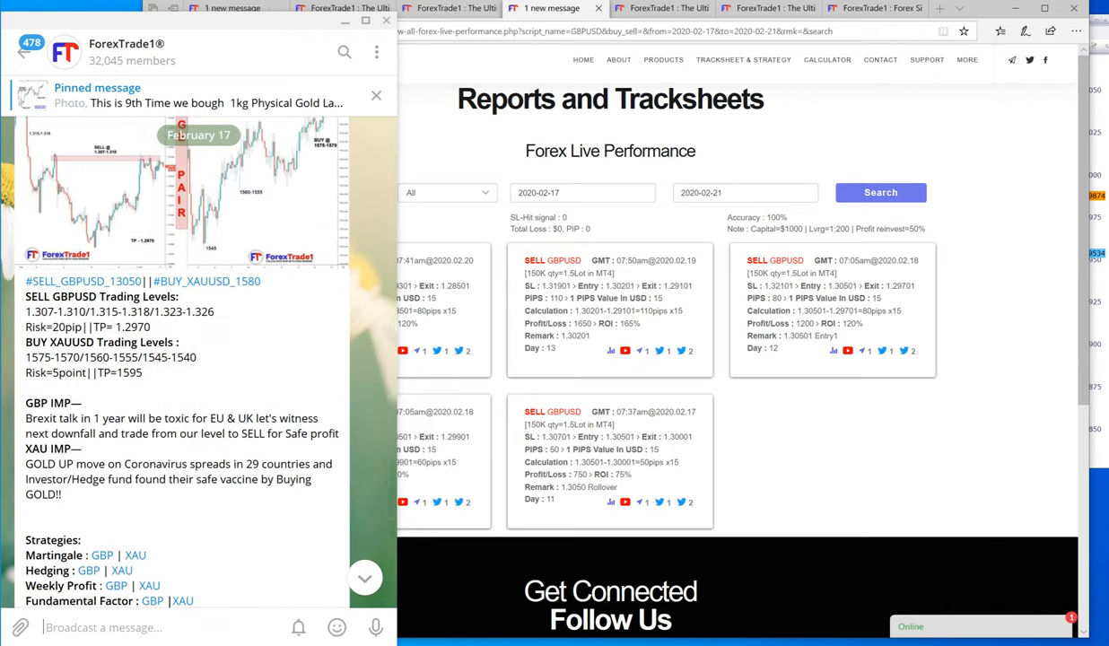
Show the tracksheet listing five XAUUSD buy trades for 2020-02-17 to 2020-02-21
scroll(down, 3)
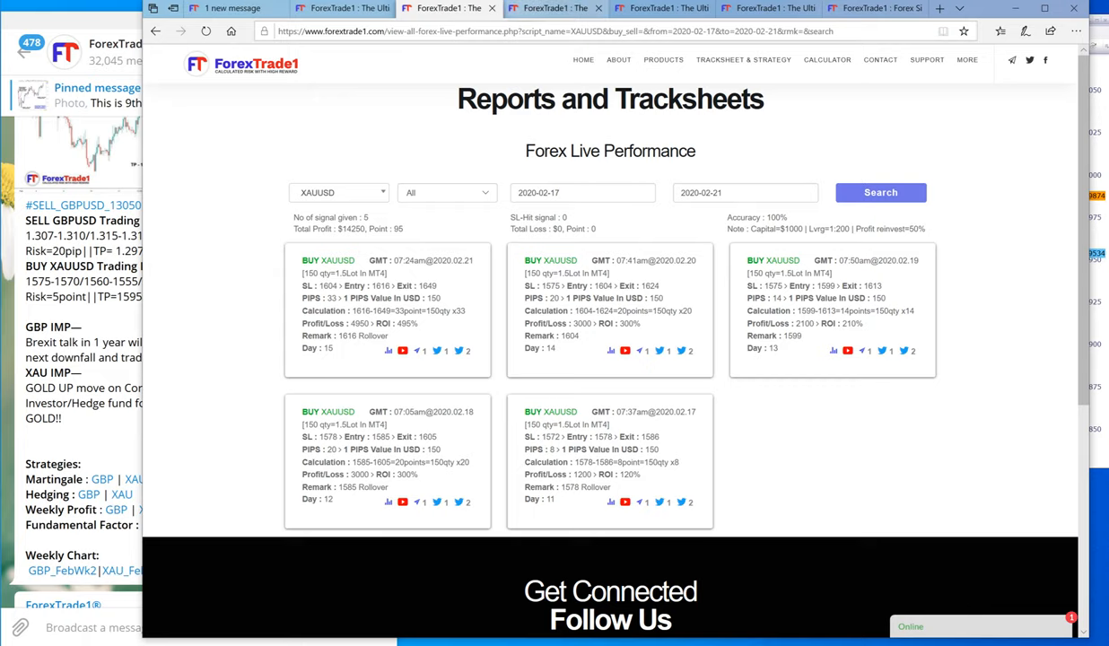
Bring the MetaTrader 4 XAUUSD H1 and GBPUSD H1 chart windows to the front
click(879, 191)
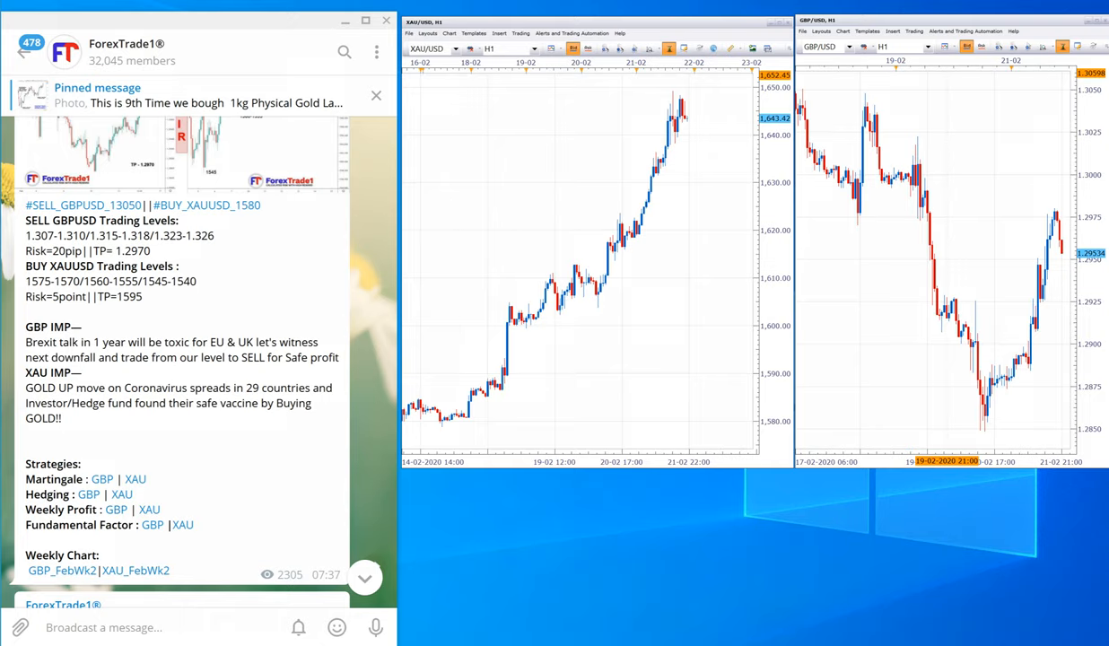
Draw a red upward arrow line from the low to the high on the XAUUSD H1 chart
drag(416, 438, 664, 87)
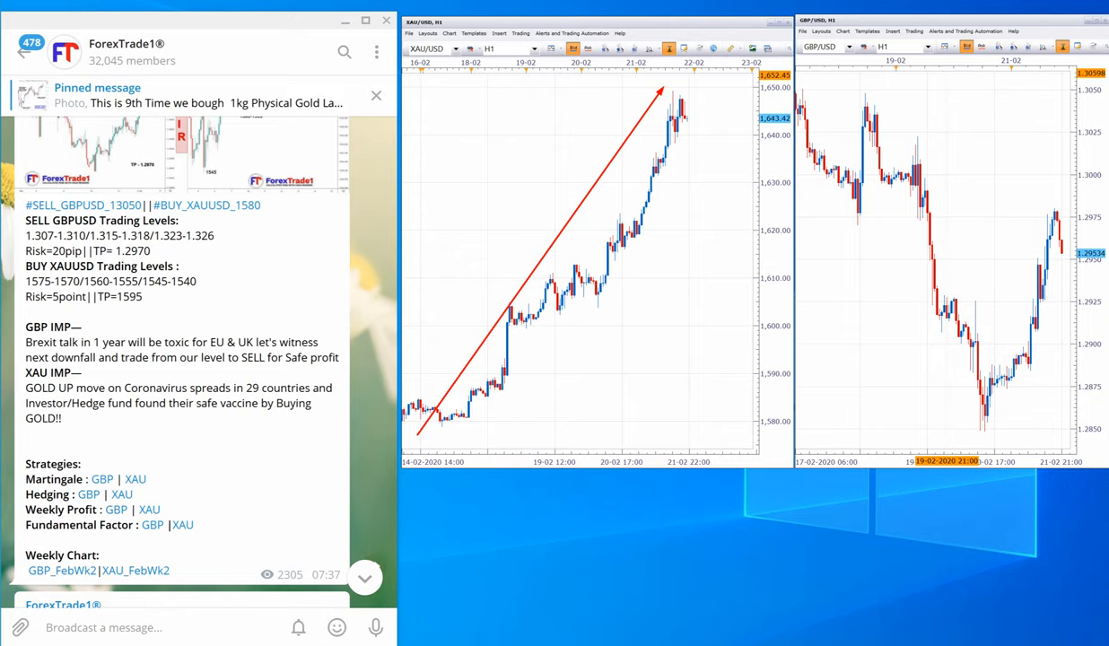
Mark the GBPUSD chart's drop, then scroll the channel past the EURUSD/USDX and AUDUSD/USDCAD posts
drag(816, 90, 1026, 445)
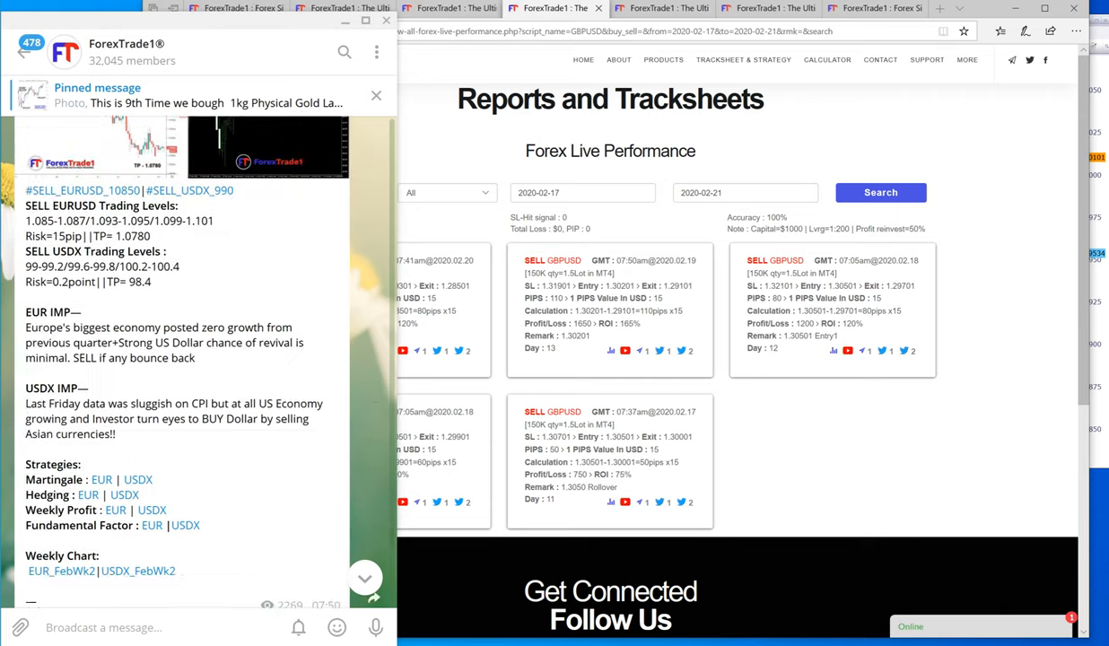
scroll(down, 3)
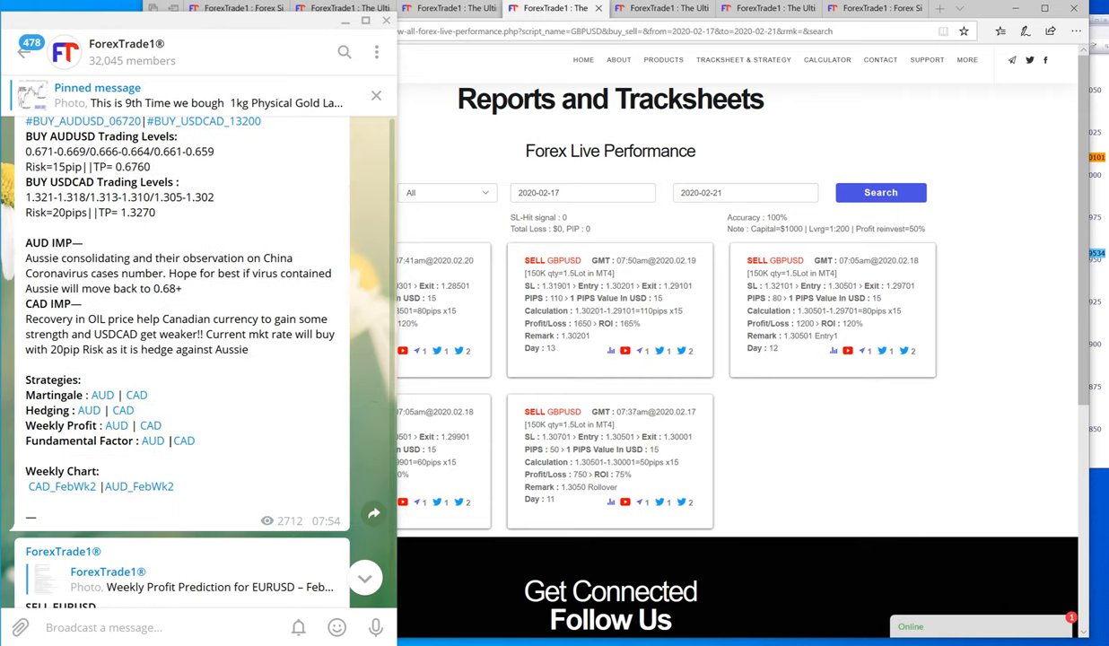
scroll(down, 3)
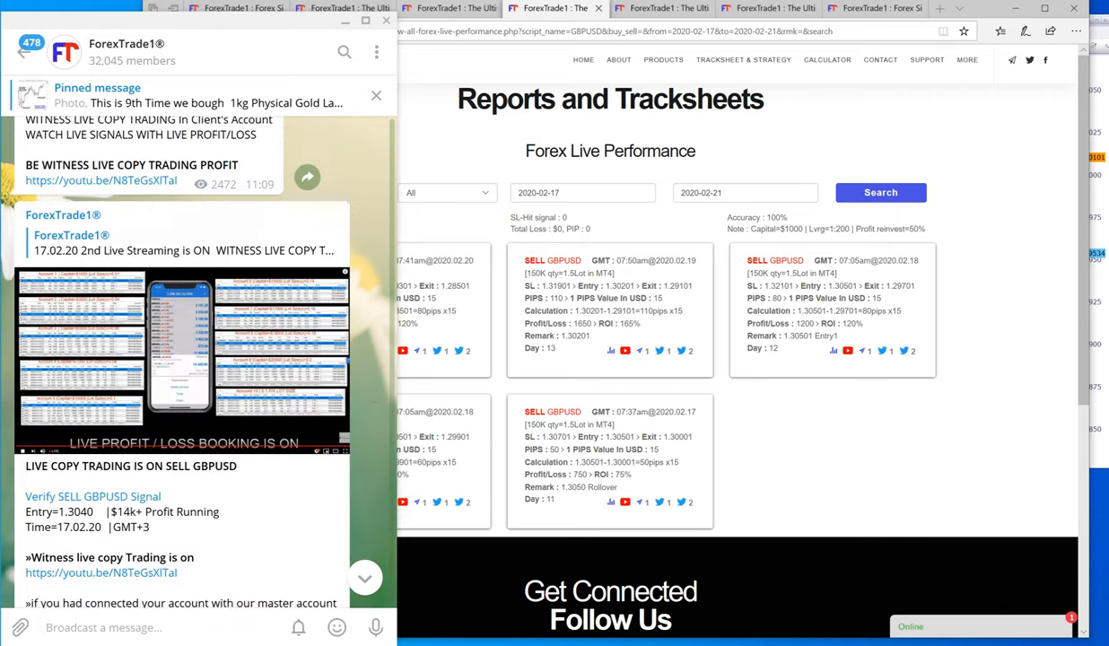